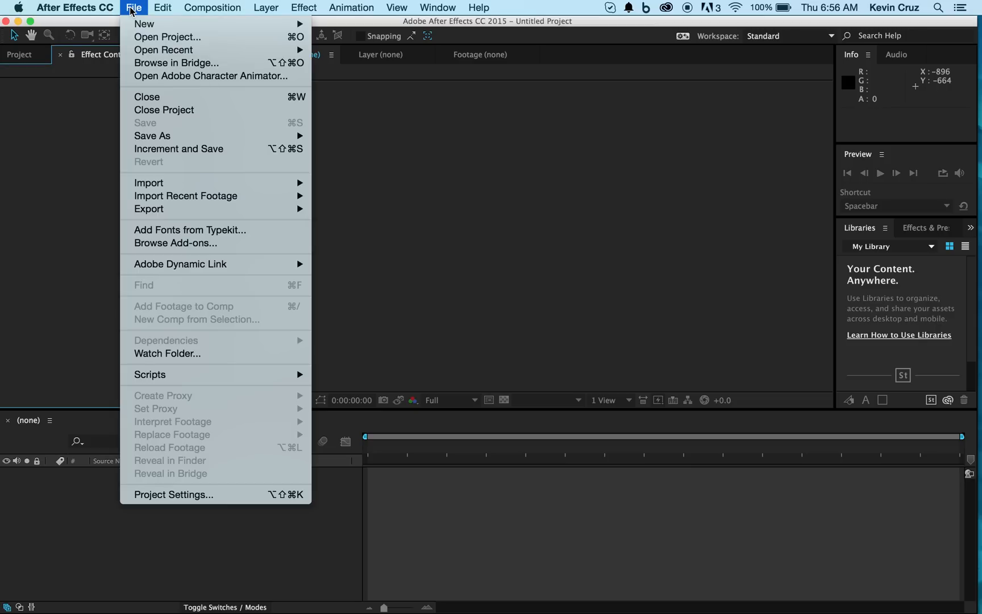
Import the Render.MP4 360 clip and create a composition from it.
click(149, 182)
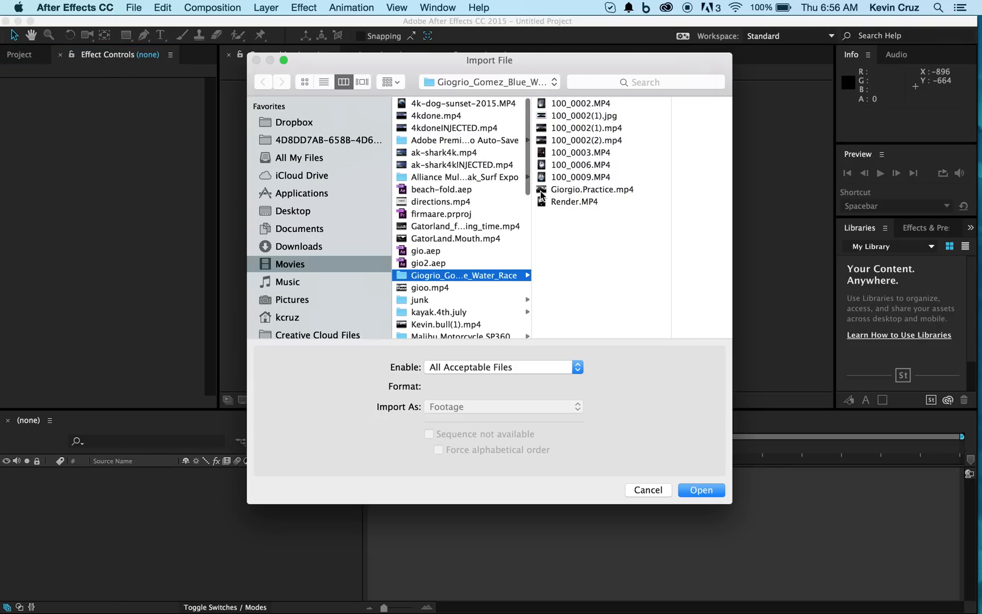
click(700, 490)
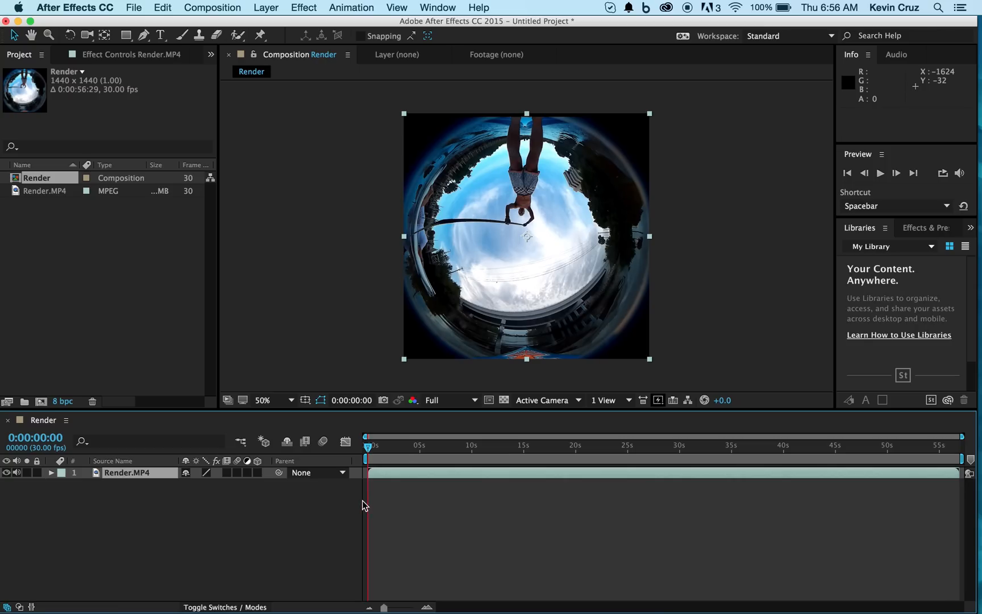
mouse_move(311, 24)
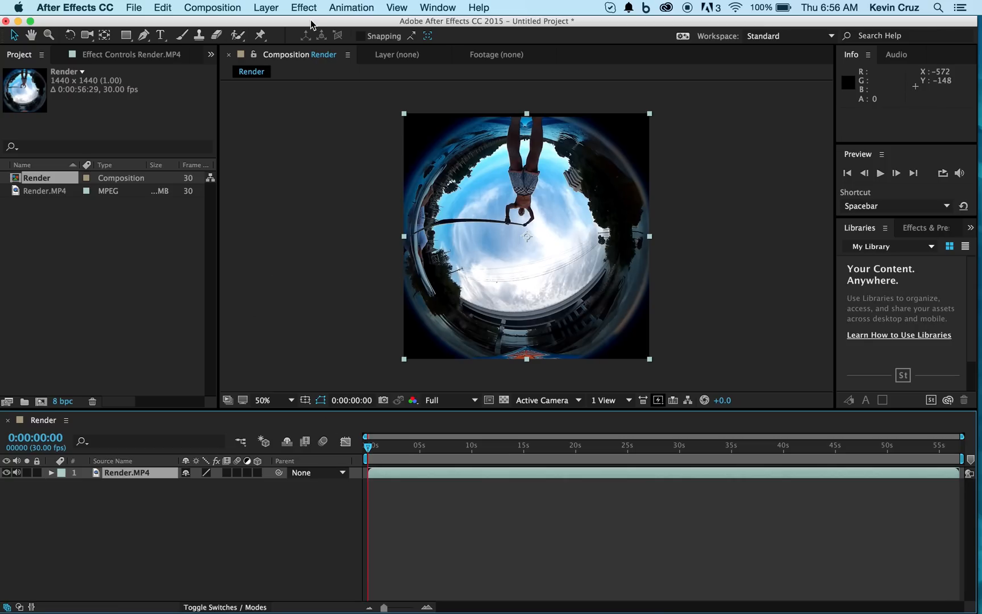
Apply Polar Coordinates to the clip with Interpolation at 100% to unwrap the fisheye.
click(303, 7)
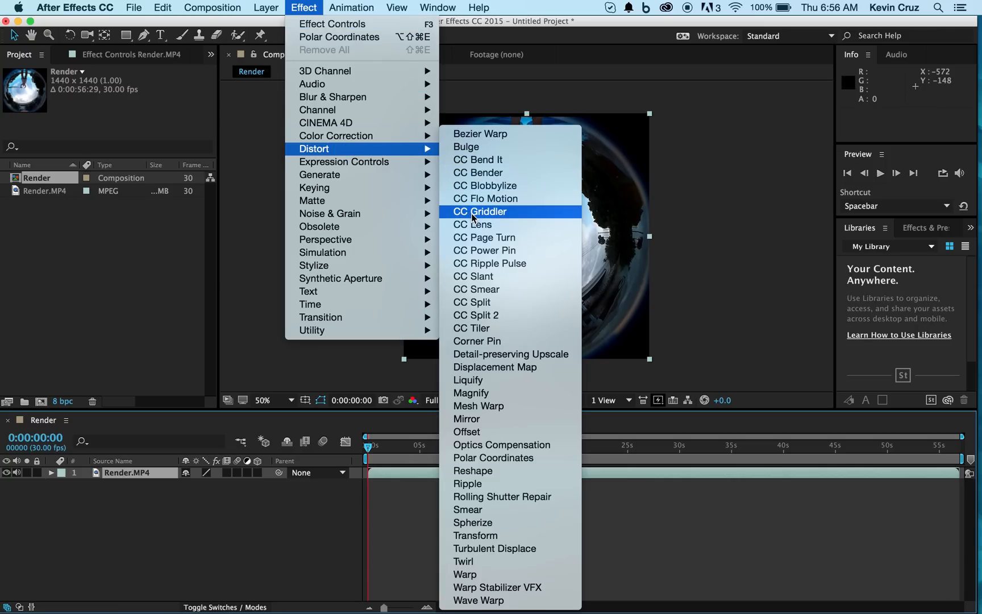
click(492, 457)
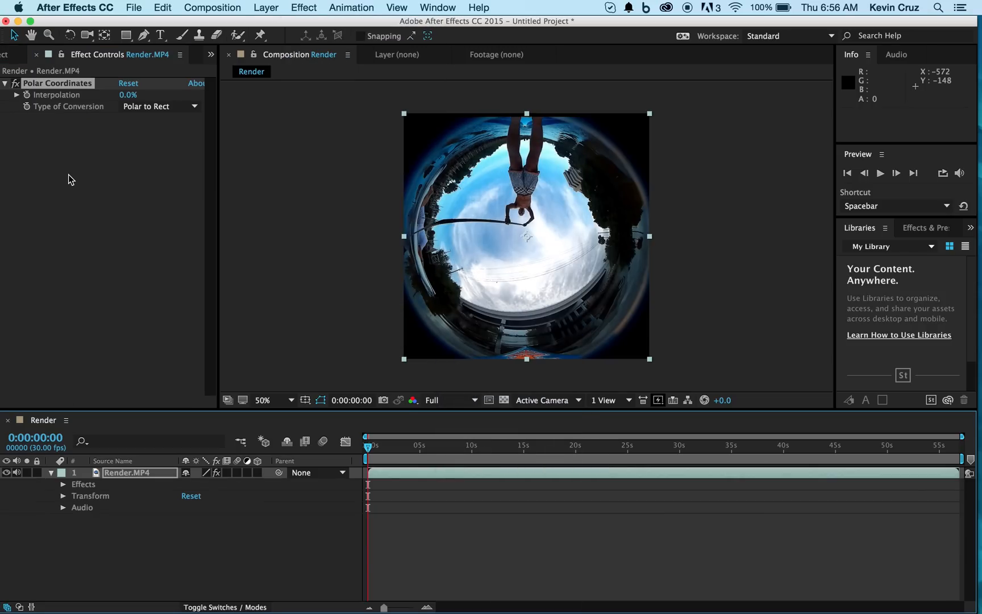
mouse_move(41, 105)
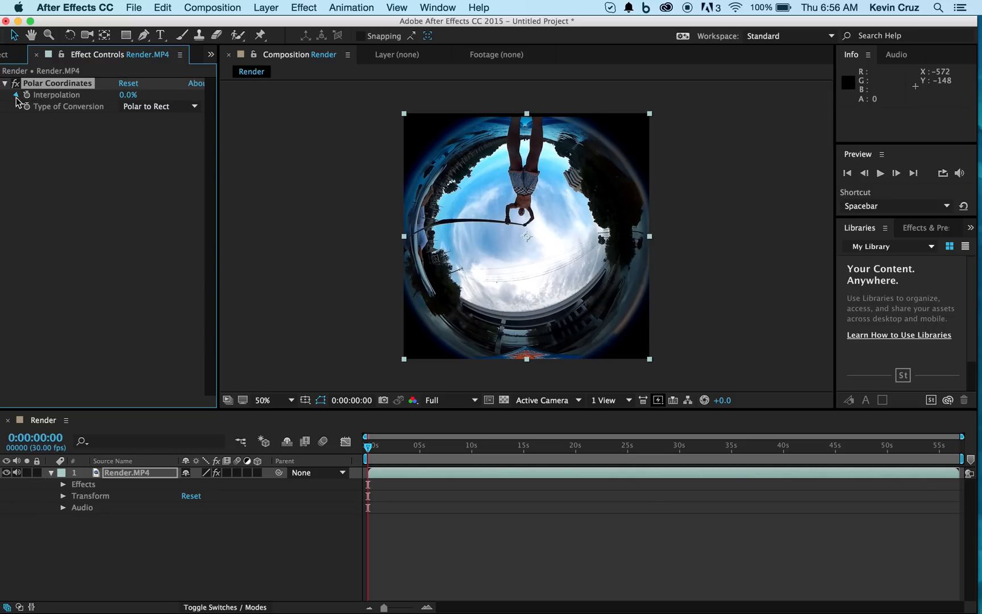
click(16, 95)
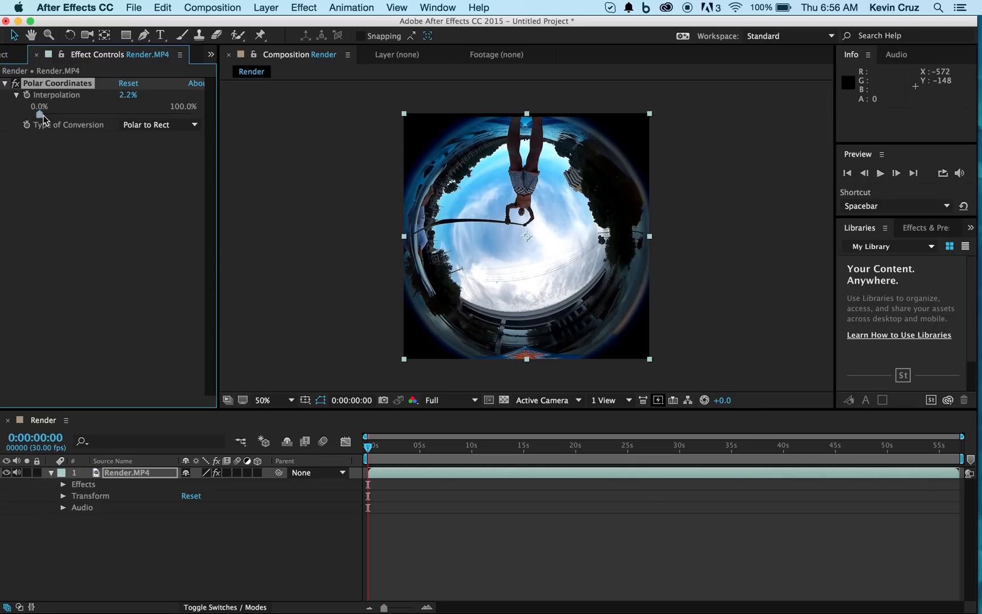
drag(44, 115, 191, 116)
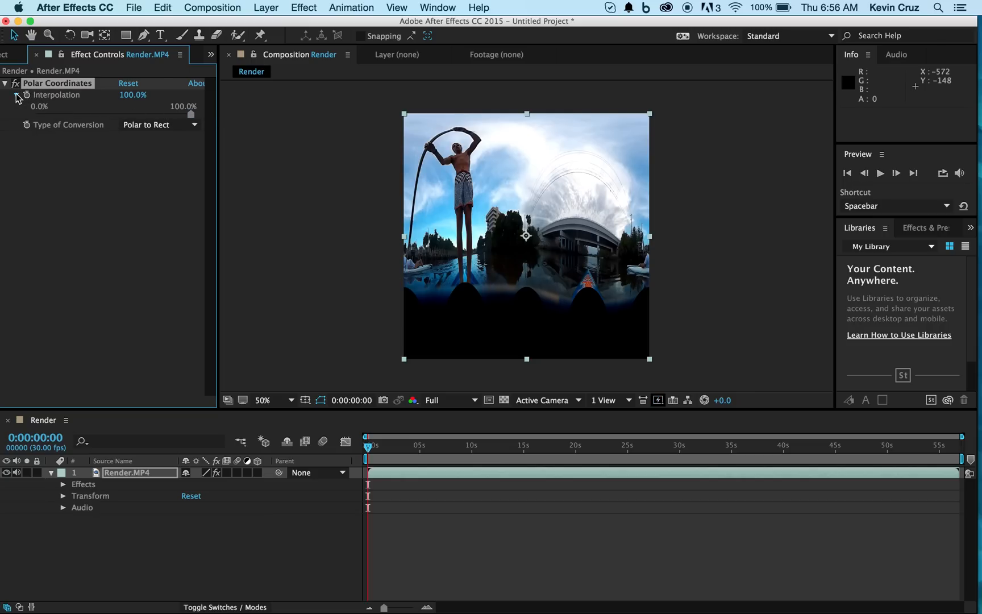
click(17, 94)
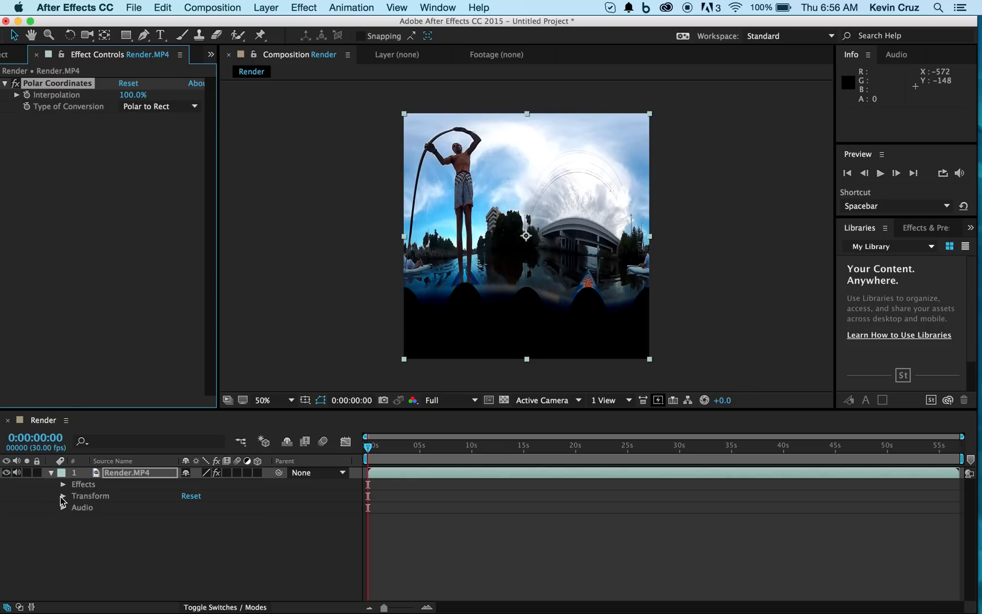
Scale the panorama layer to 100, 50% so it is half height.
click(62, 496)
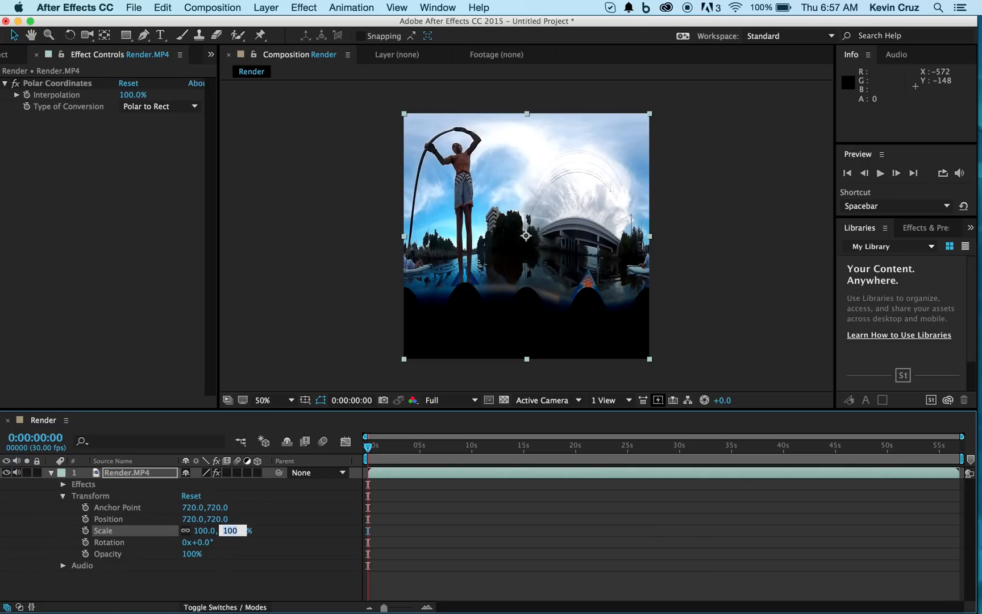
click(232, 530)
text(50)
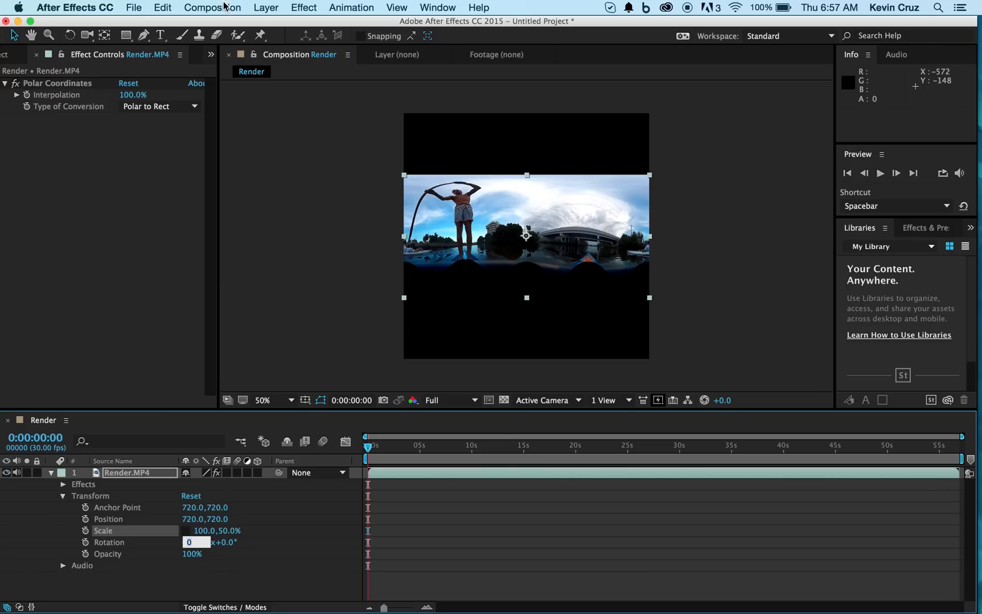
Set the composition height to 720 for a 1440×720 comp.
click(211, 8)
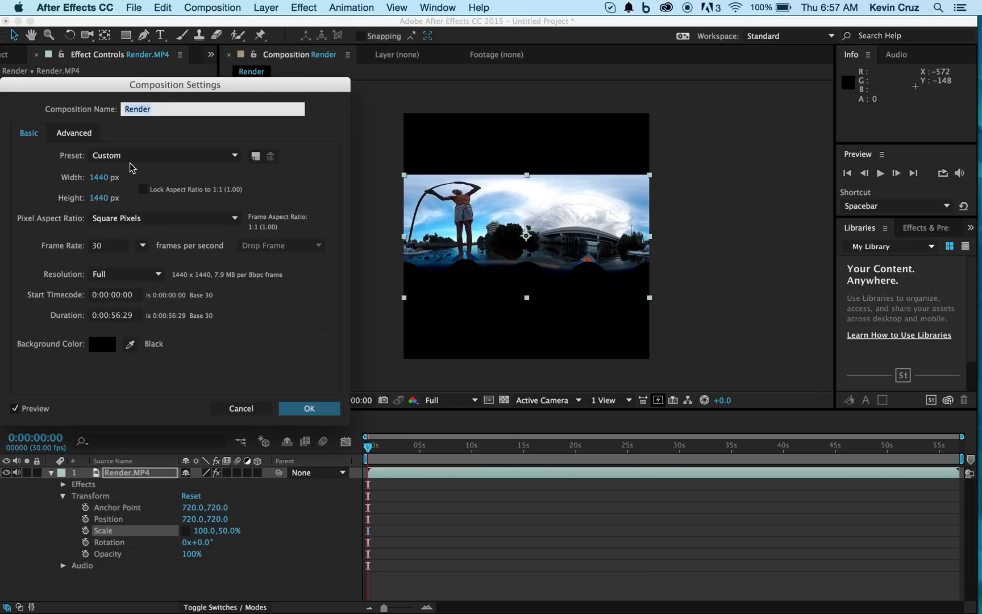
click(105, 198)
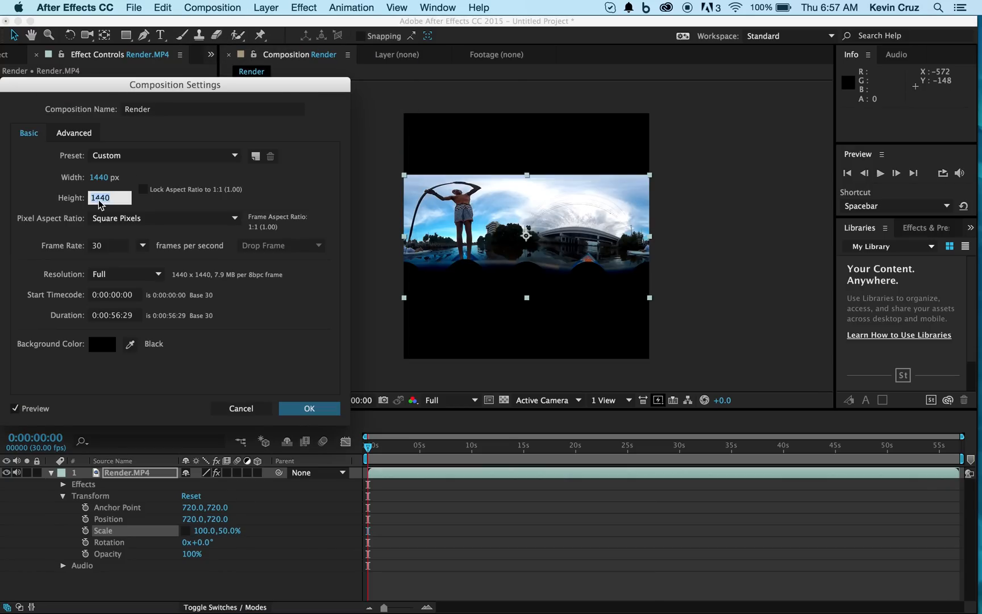
text(74)
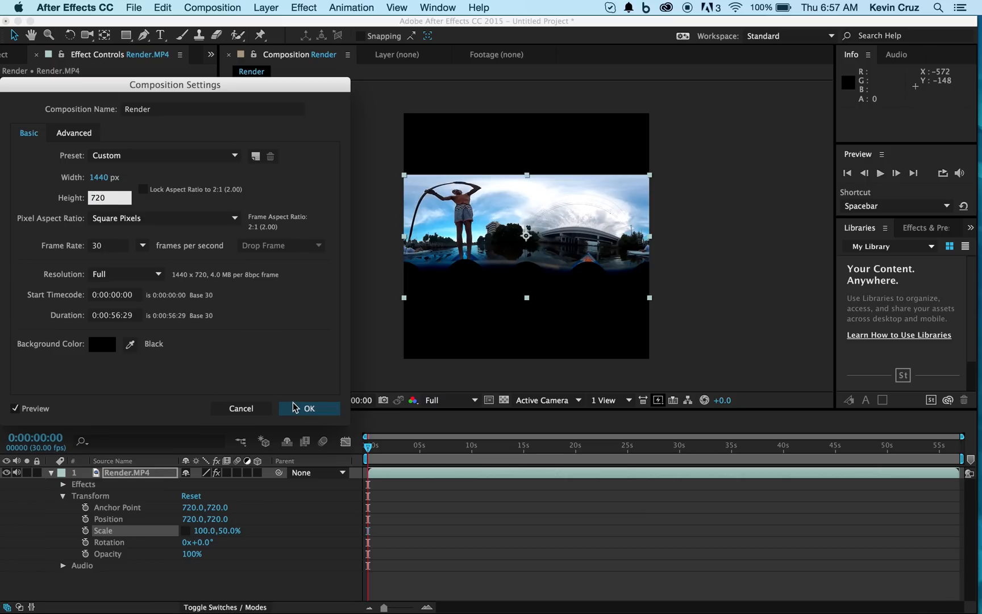
click(133, 8)
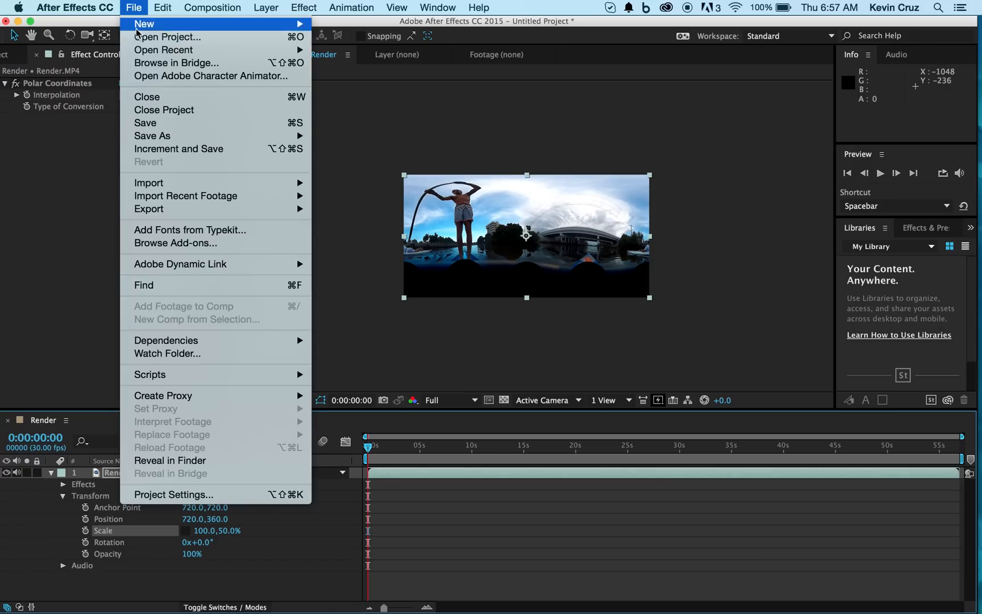
Save the After Effects project via Save As.
click(151, 136)
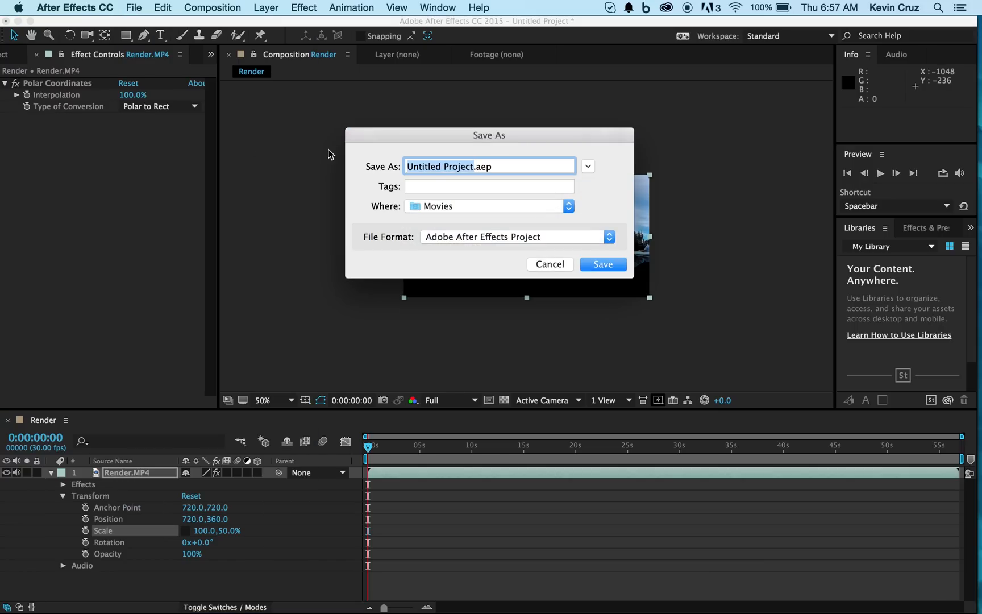
click(601, 263)
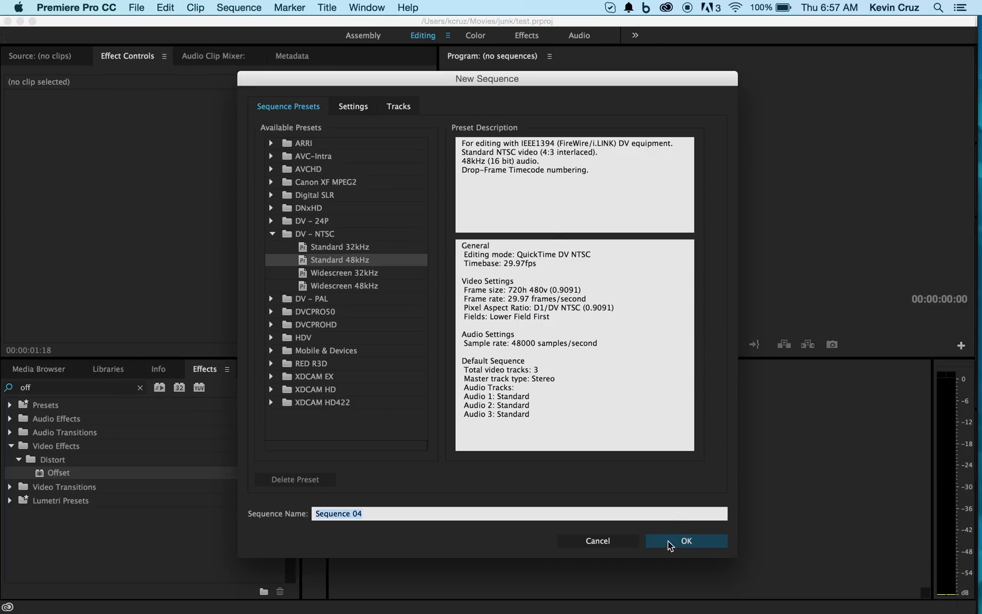
Create the sequence, place the Render comp from Movies on the timeline and match sequence settings to the clip.
click(685, 541)
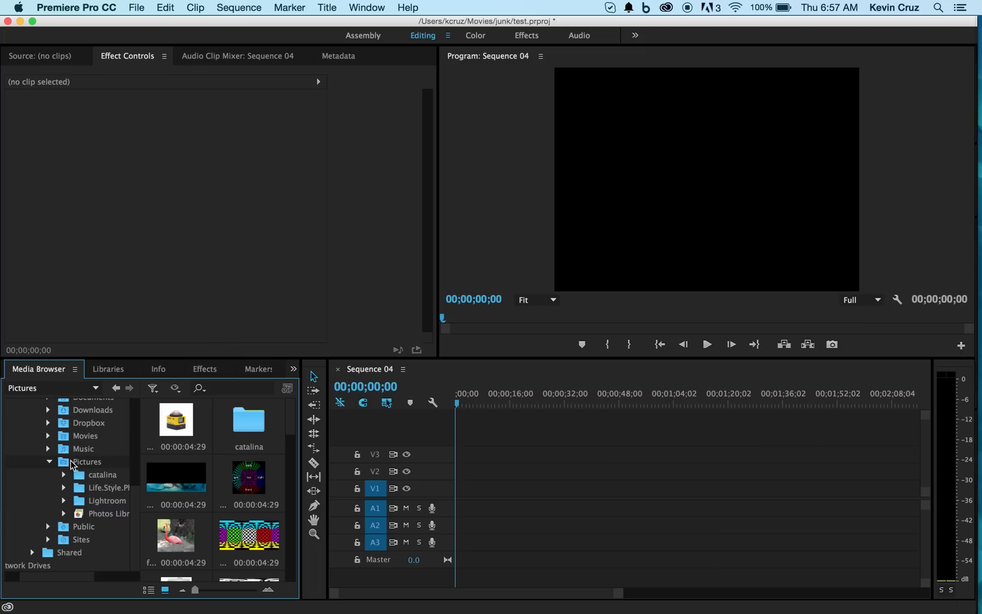
click(84, 435)
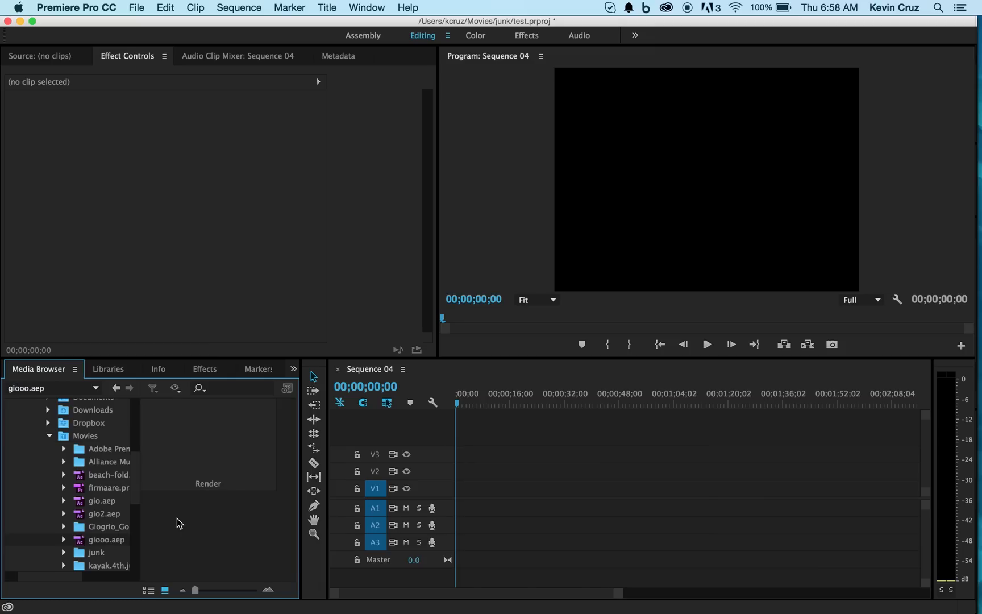
mouse_move(206, 451)
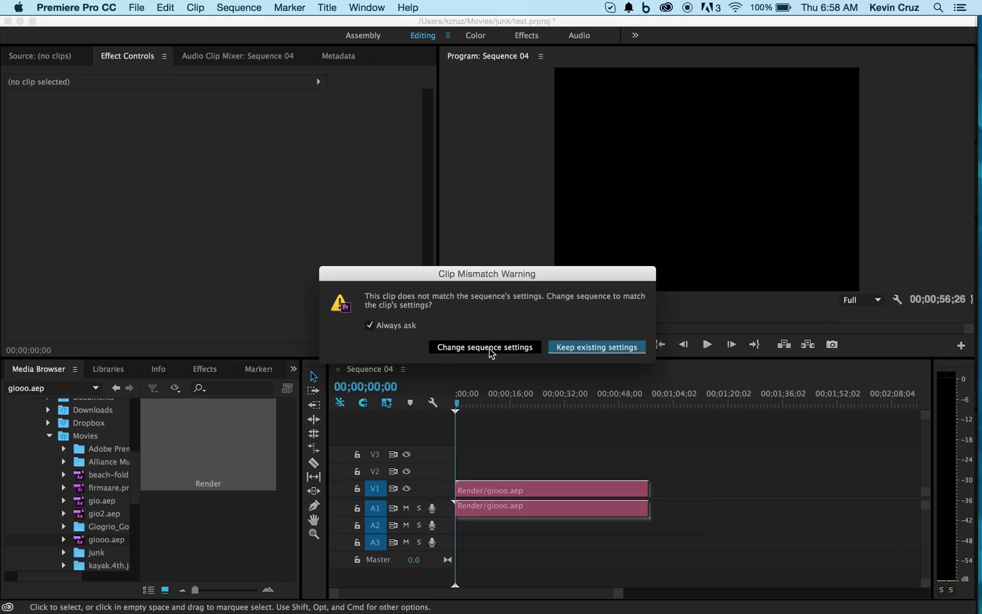
click(595, 346)
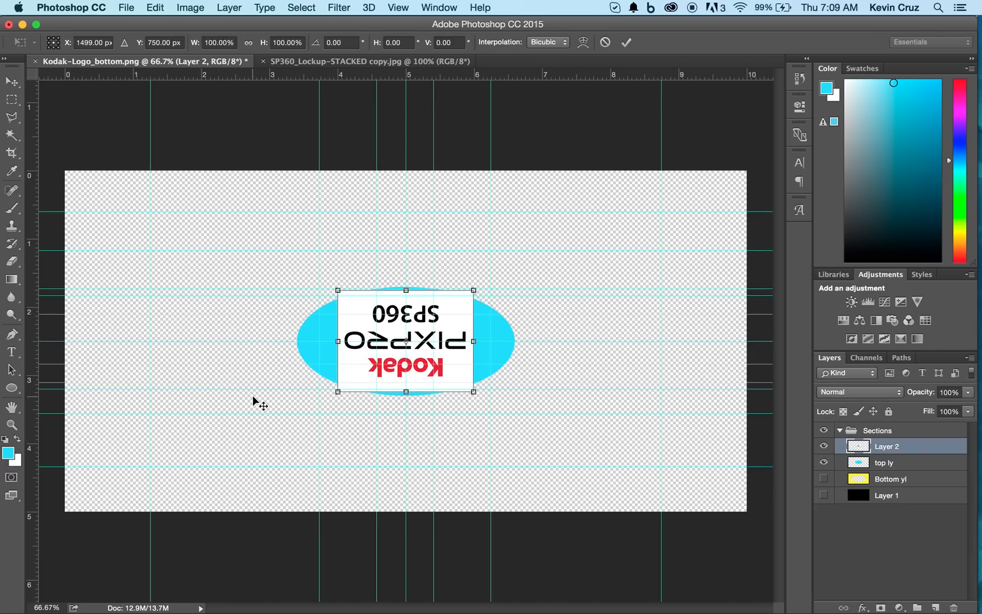
Commit the free transform placing the flipped Kodak logo on the bottom graphic.
click(10, 82)
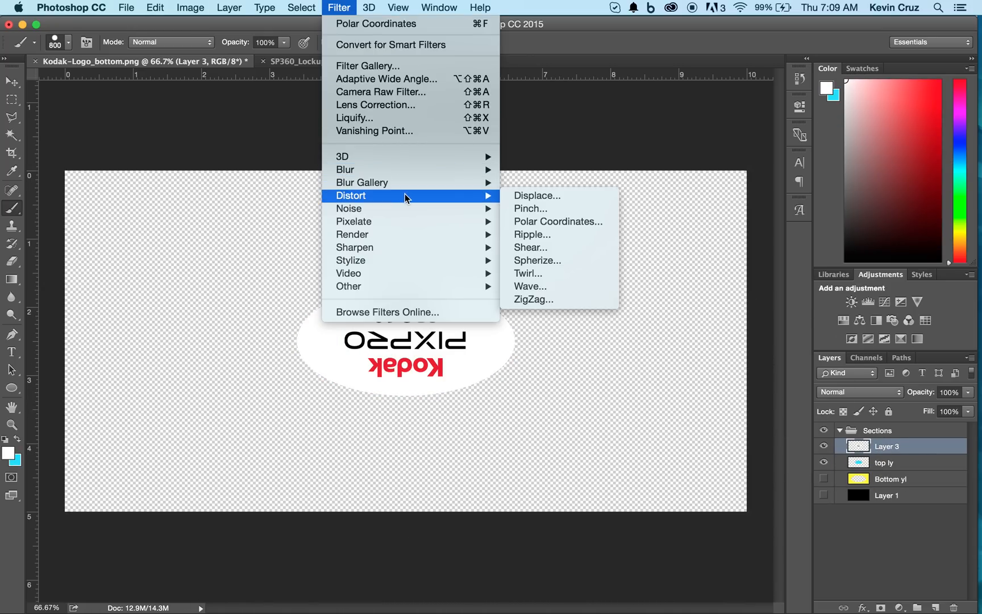
mouse_move(557, 222)
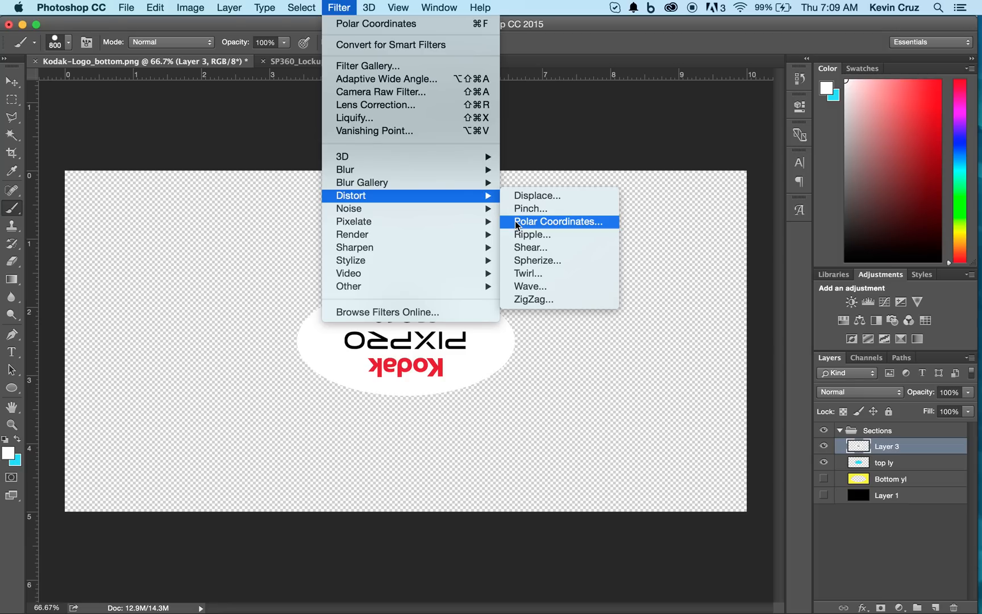
Apply Polar Coordinates set to Polar to Rectangular, then rotate the unwrapped strip so Kodak reads upright.
click(557, 222)
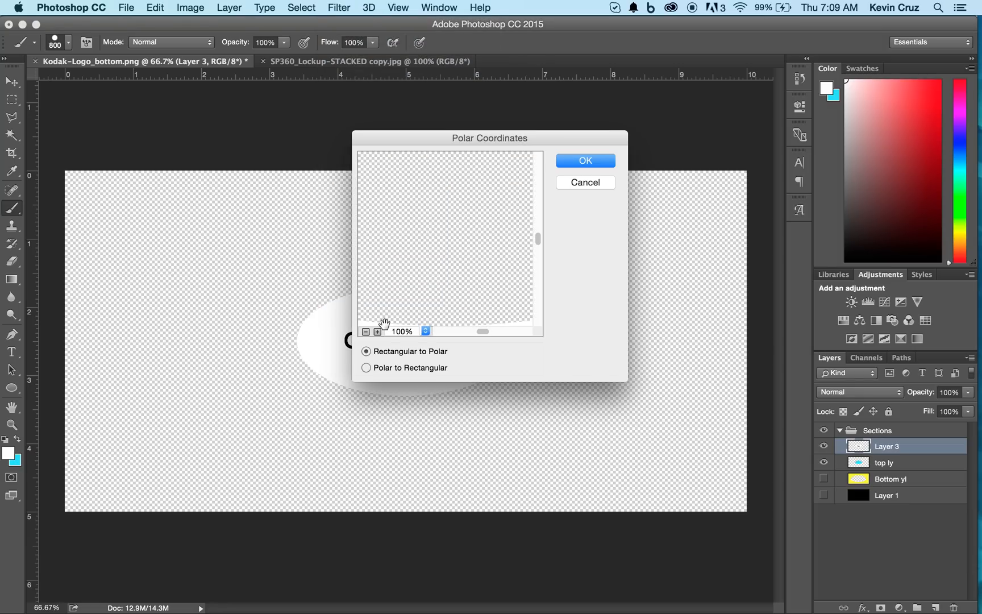
click(366, 367)
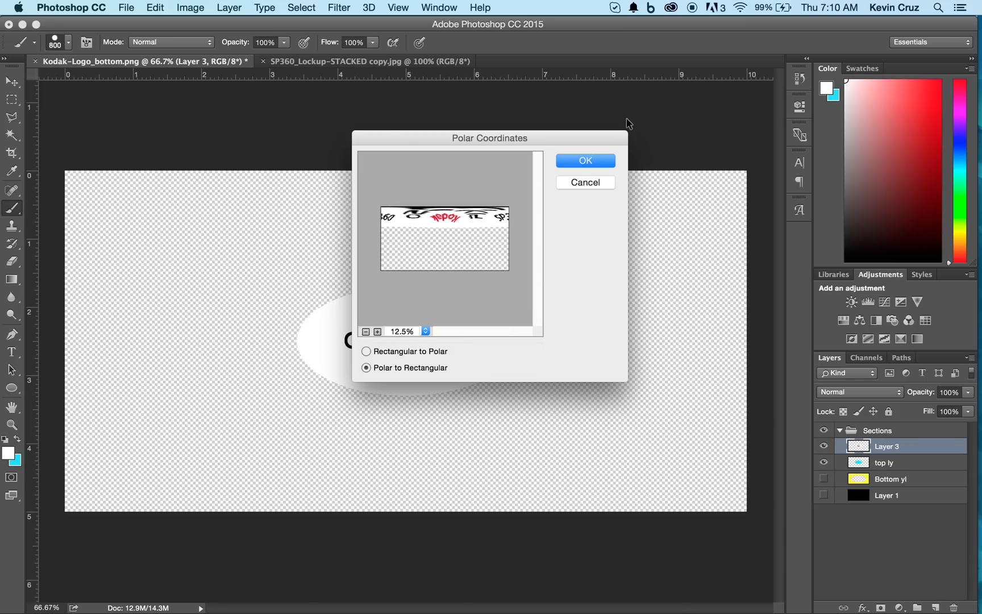
click(584, 160)
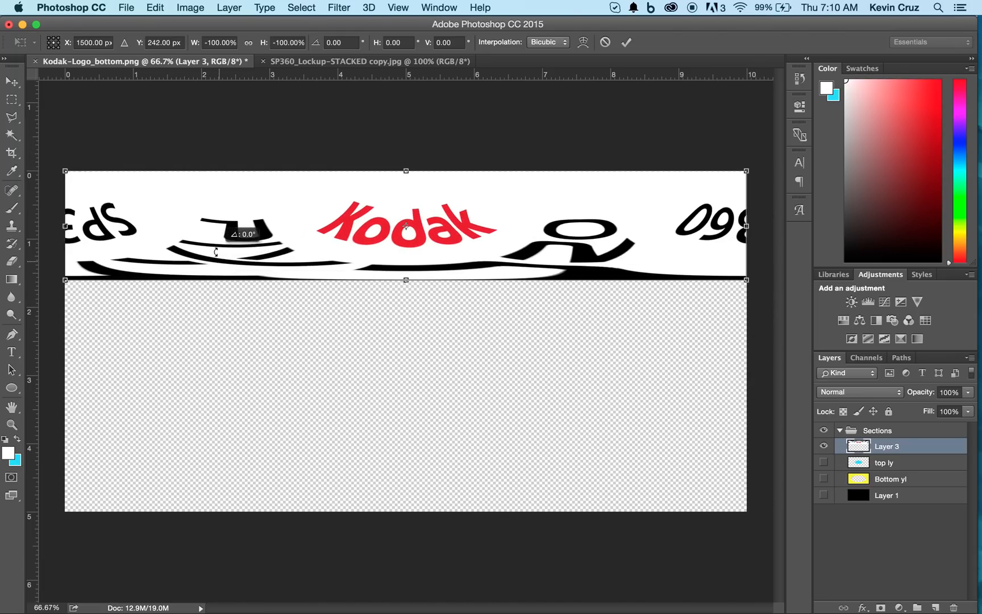
drag(406, 225, 396, 431)
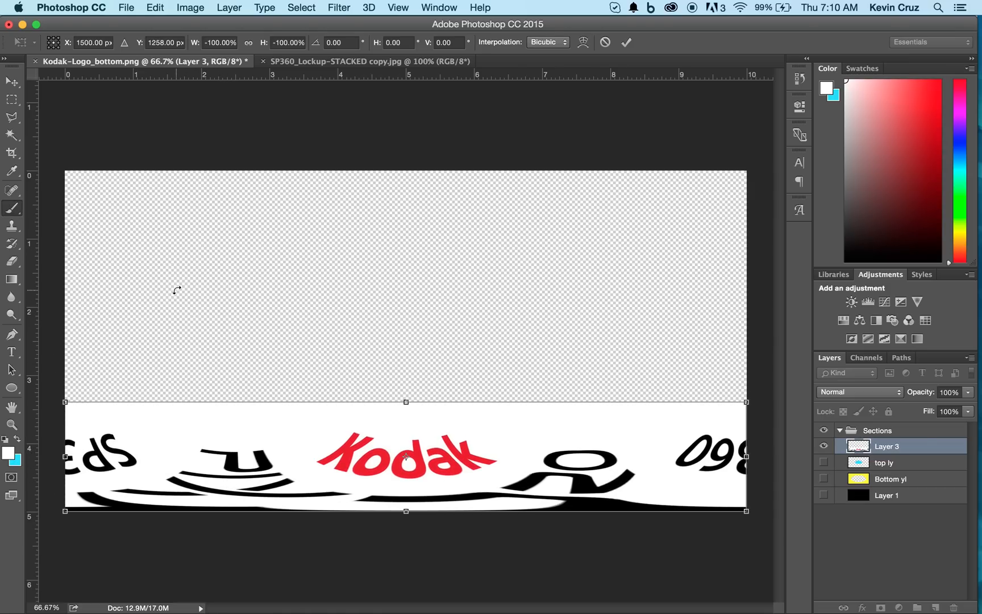
Commit the -100% flip of the Kodak strip and save the bottom graphic image.
click(11, 207)
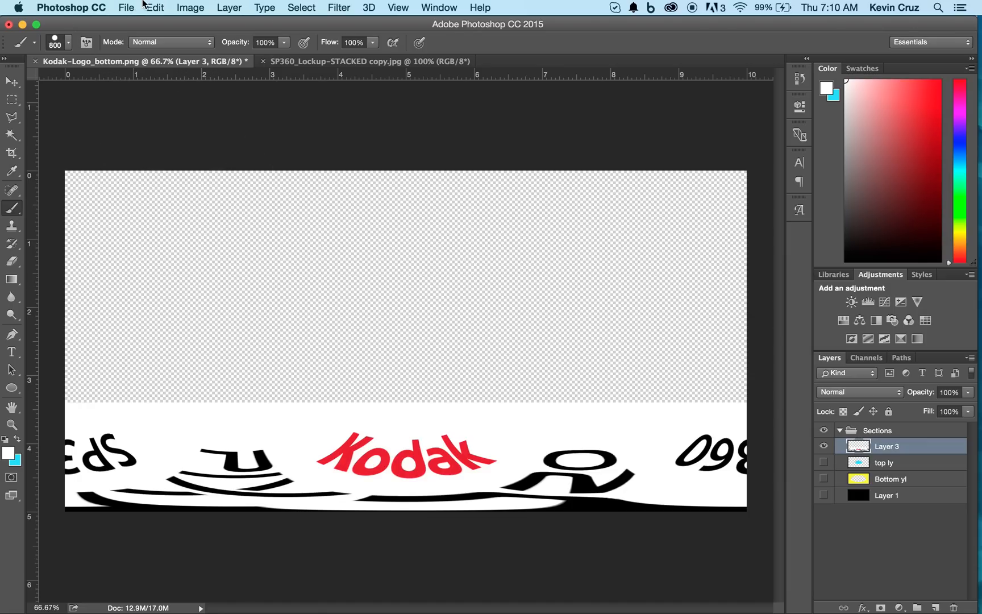
click(126, 7)
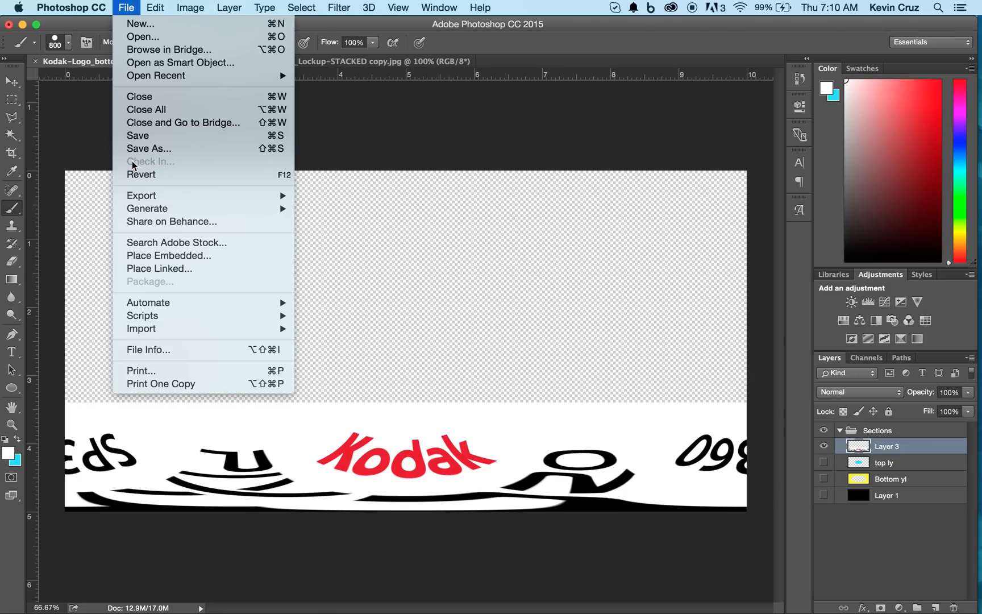
click(149, 149)
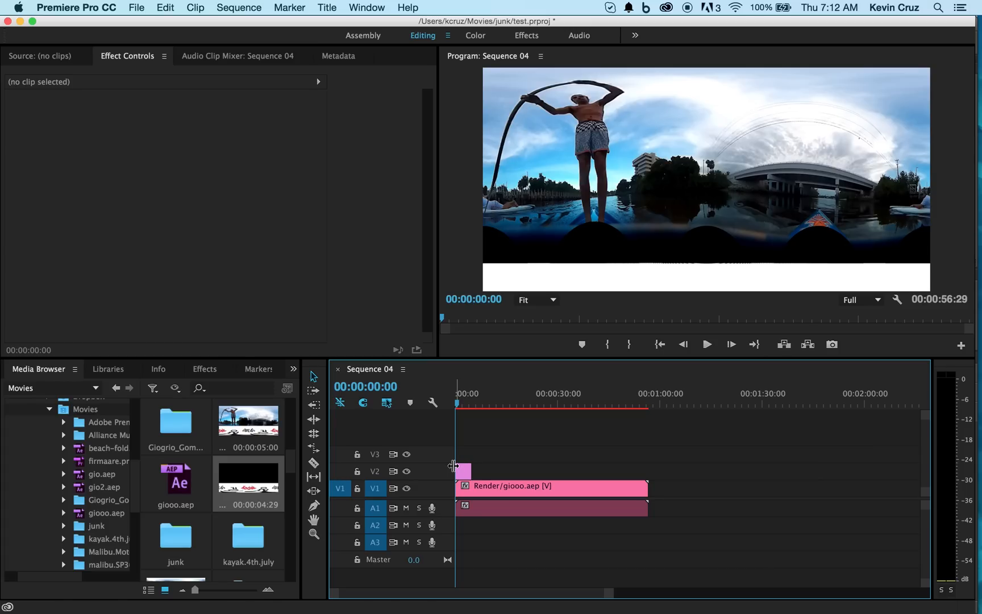
Scale the giooo.png graphic to 48% so the Kodak strip fills the frame bottom.
click(460, 471)
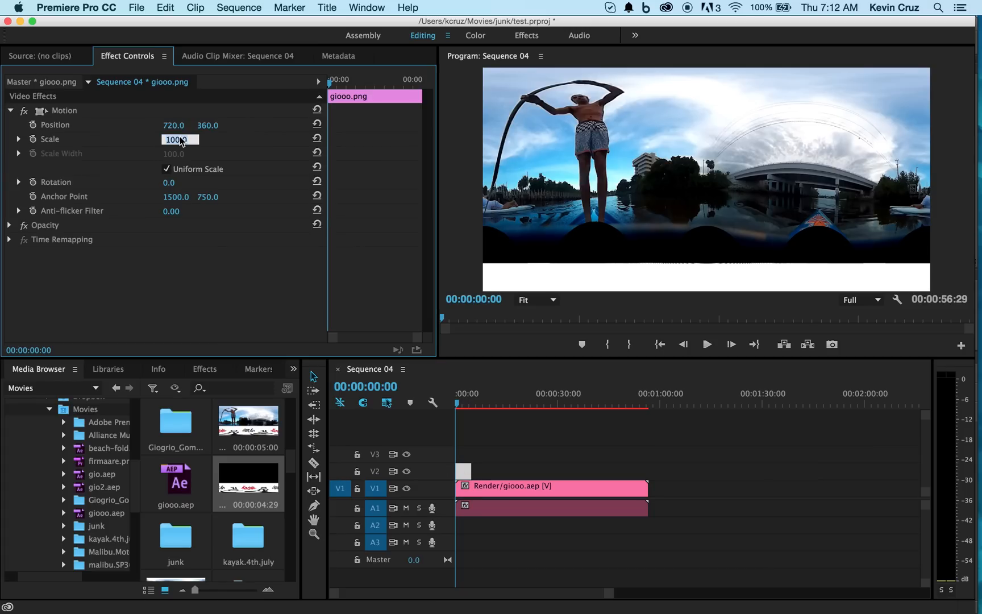
text(48)
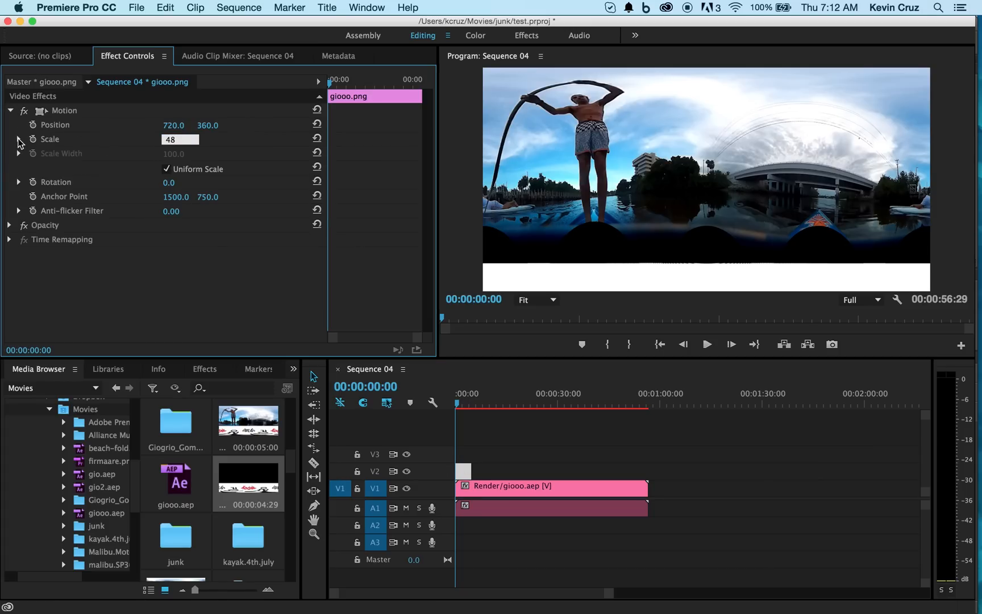
click(11, 110)
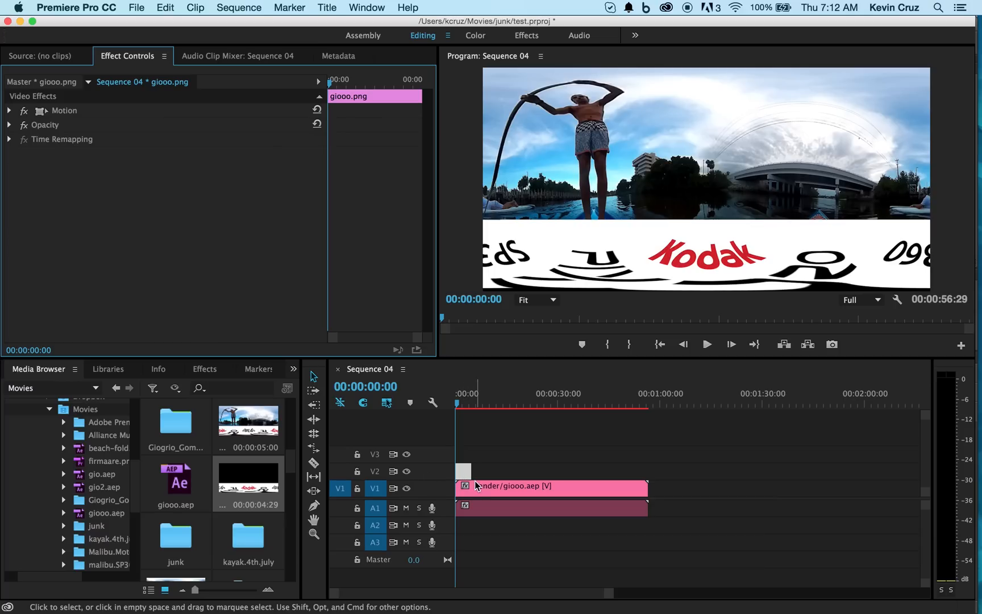
click(551, 488)
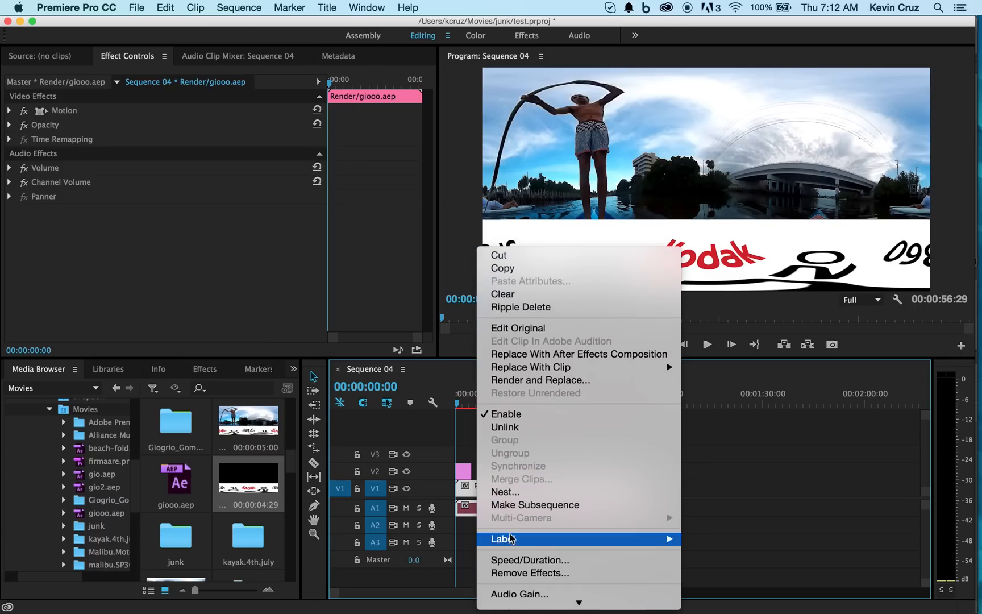
Nest the 360 video clip and apply an Offset effect shifting its center to 1085, 360.
click(506, 493)
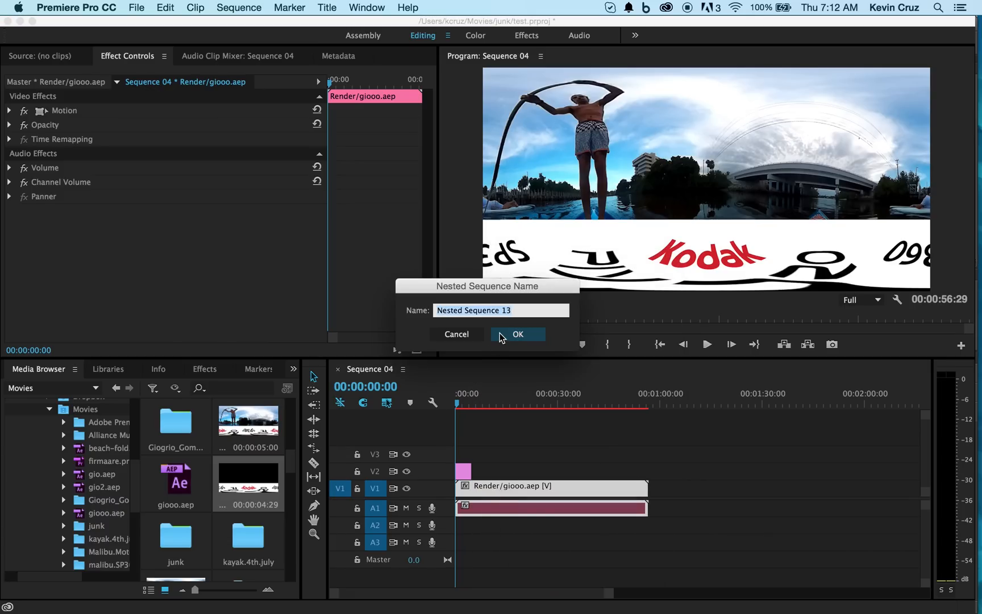
click(517, 334)
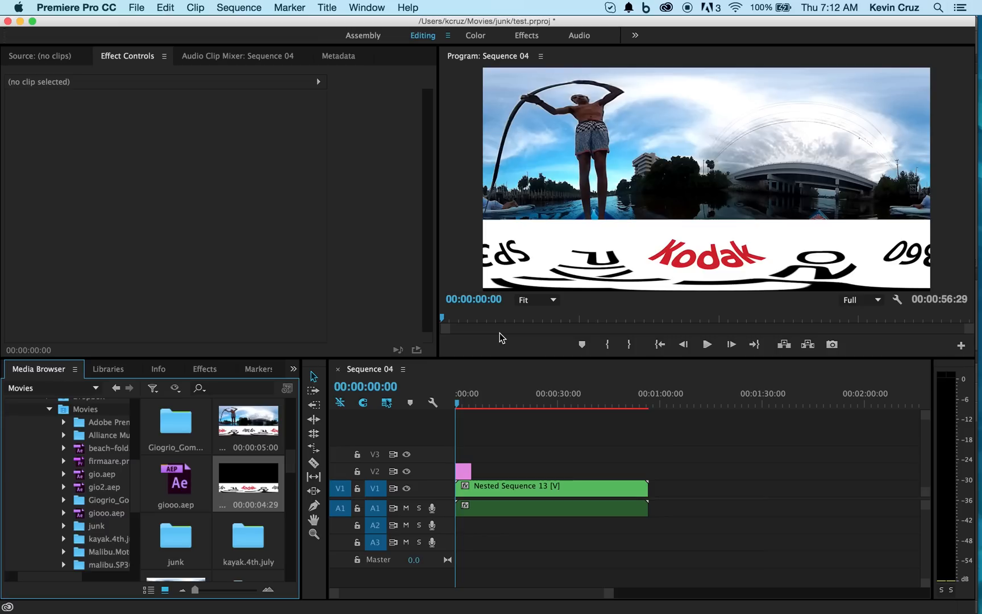
mouse_move(210, 376)
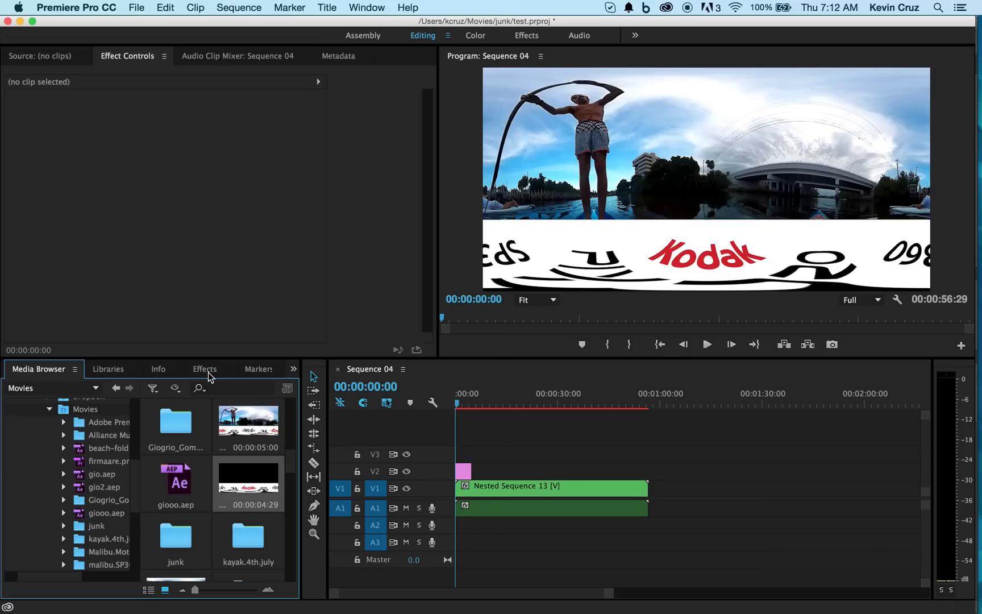
click(205, 370)
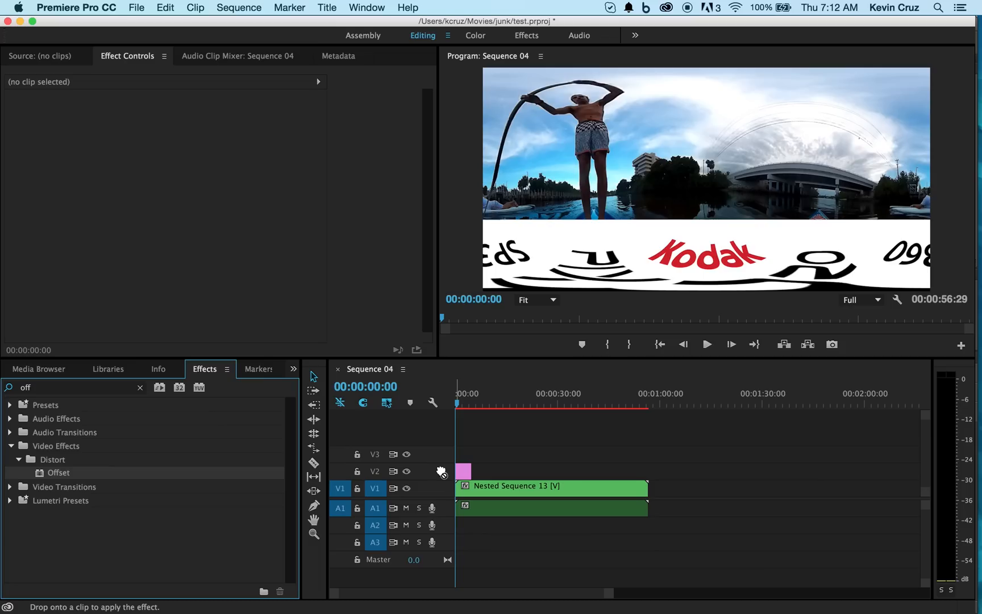
click(551, 487)
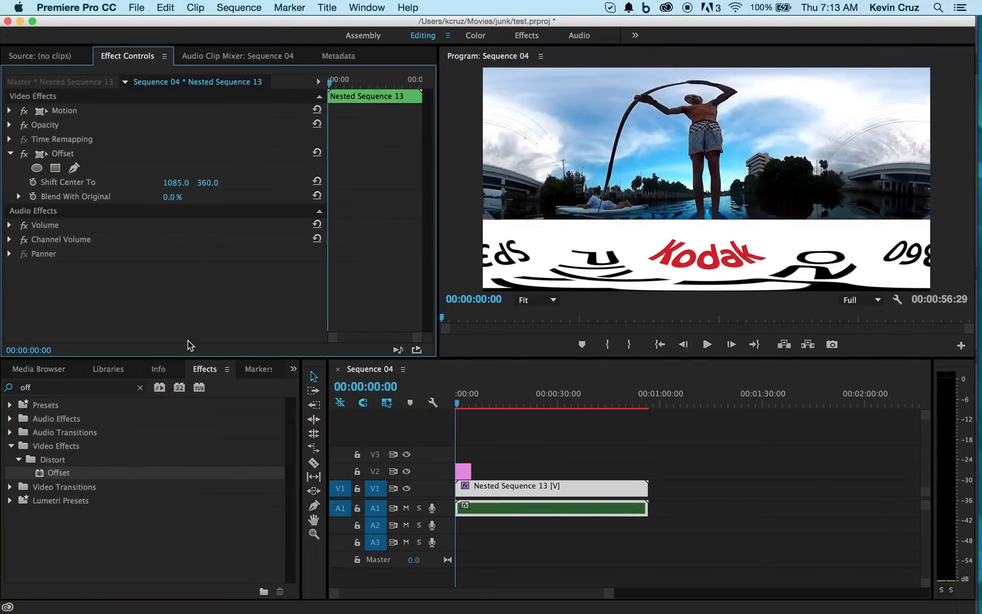
mouse_move(124, 428)
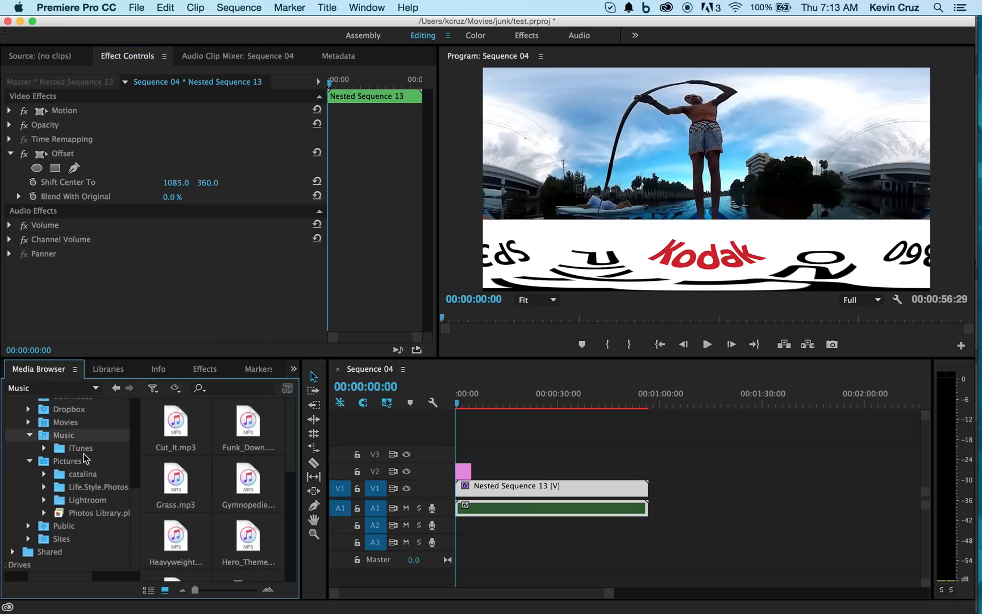
mouse_move(246, 436)
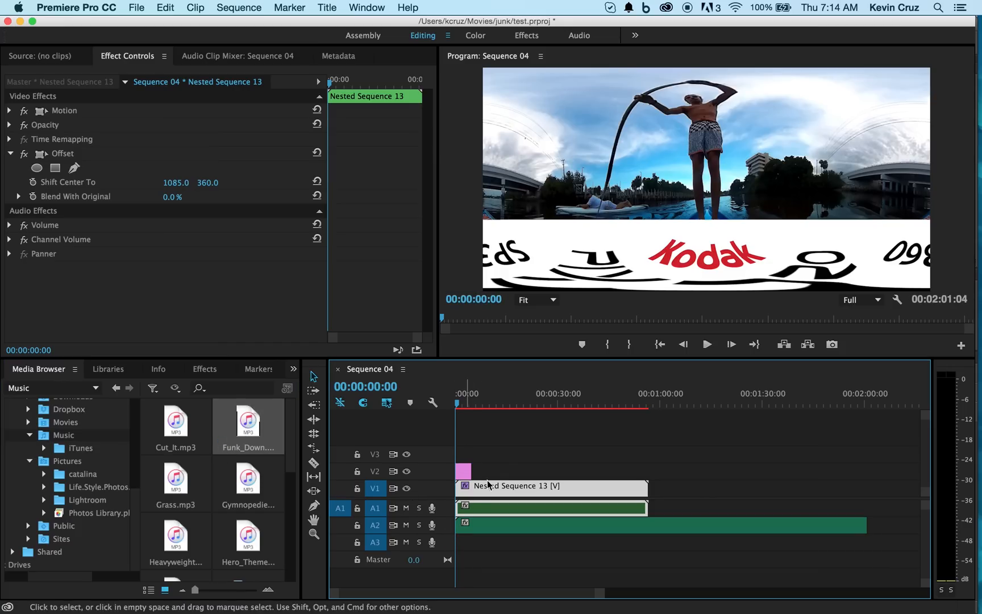
Add the Funk_Down.mp3 music from the Music folder to audio track A2 and preview playback.
click(707, 344)
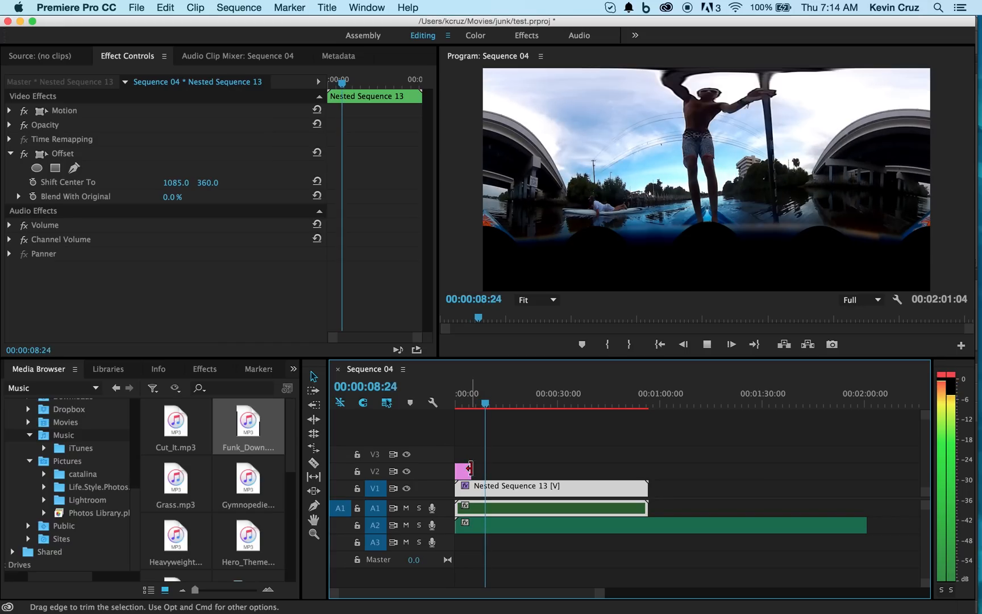
Stretch giooo.png on V2 to the end of Nested Sequence 13, music trimmed to match.
drag(467, 471, 545, 476)
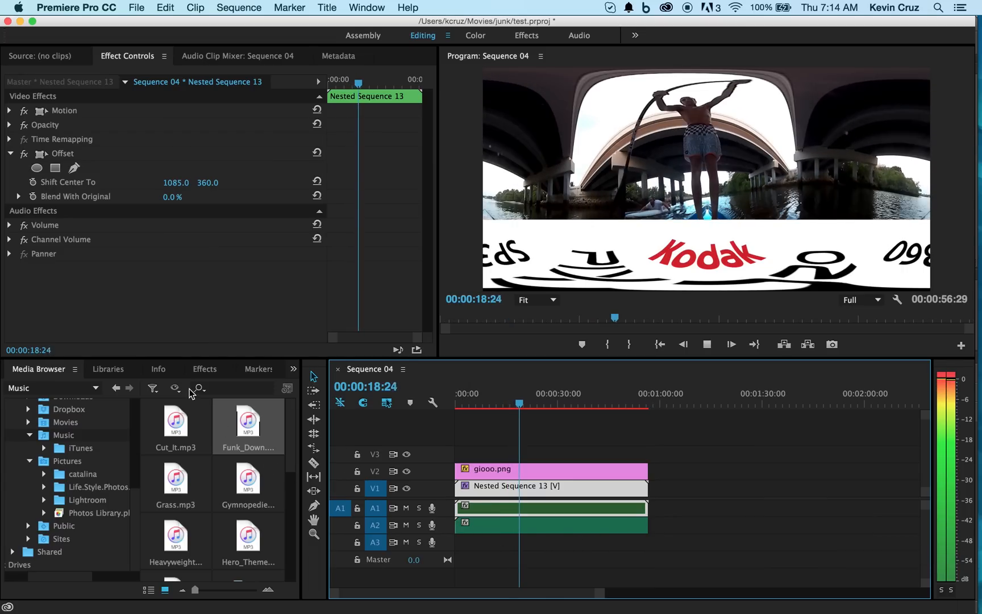
click(204, 369)
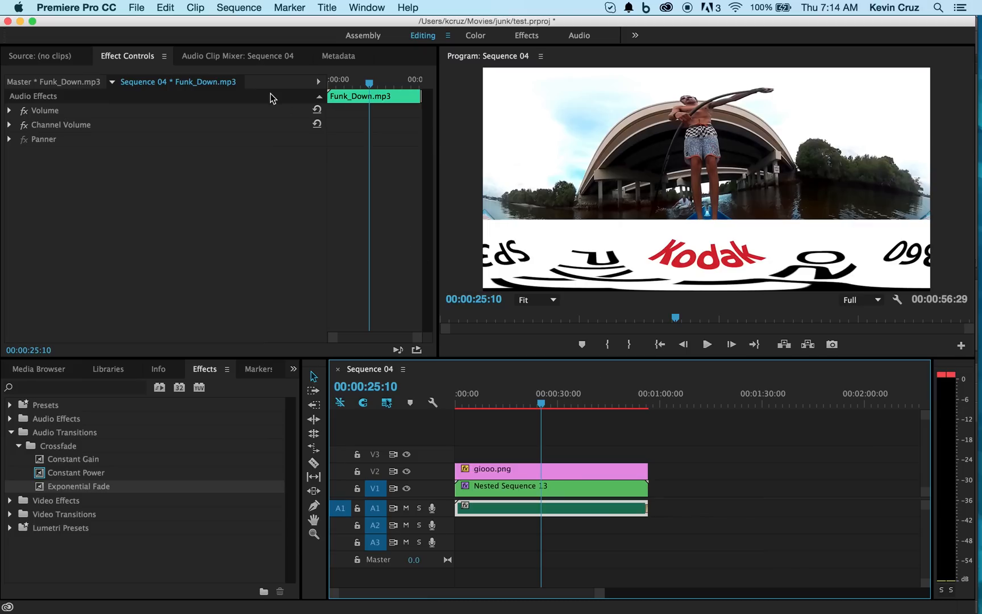
Send the finished 360 sequence to export via File > Export > Media.
click(137, 8)
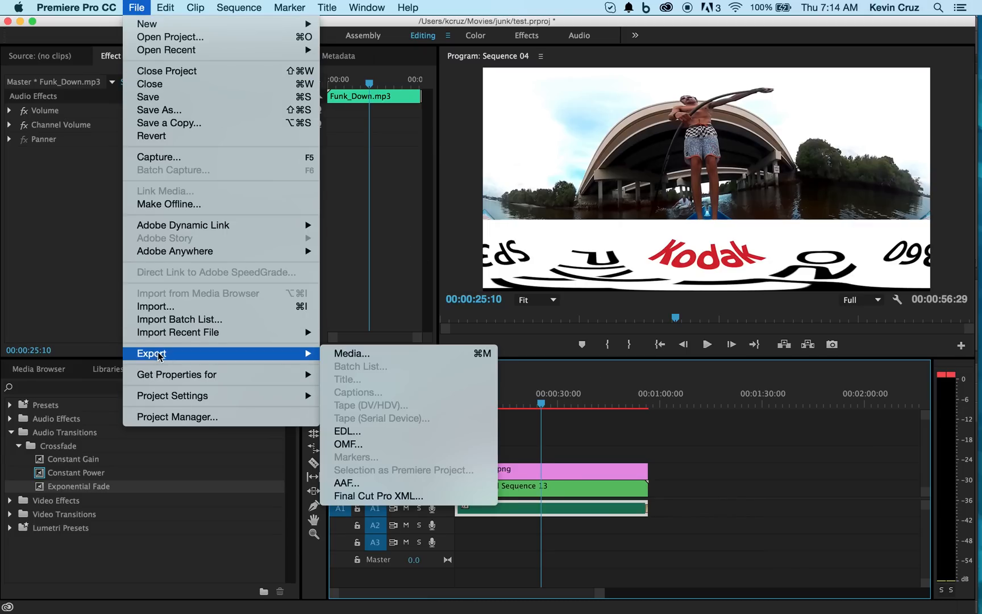
click(351, 354)
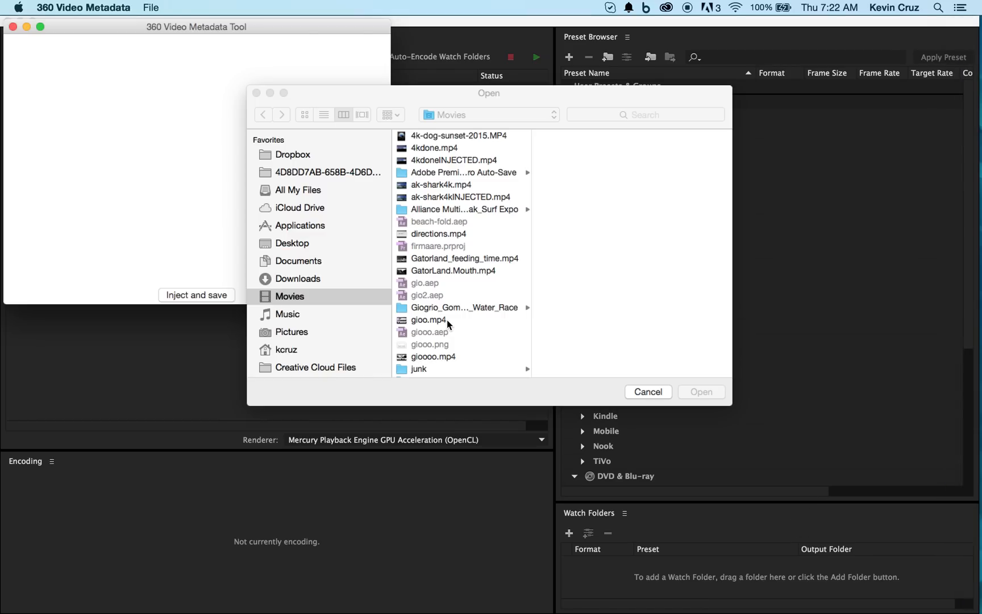
Load the exported 360 mp4 from the Movies folder into the metadata tool.
scroll(down, 3)
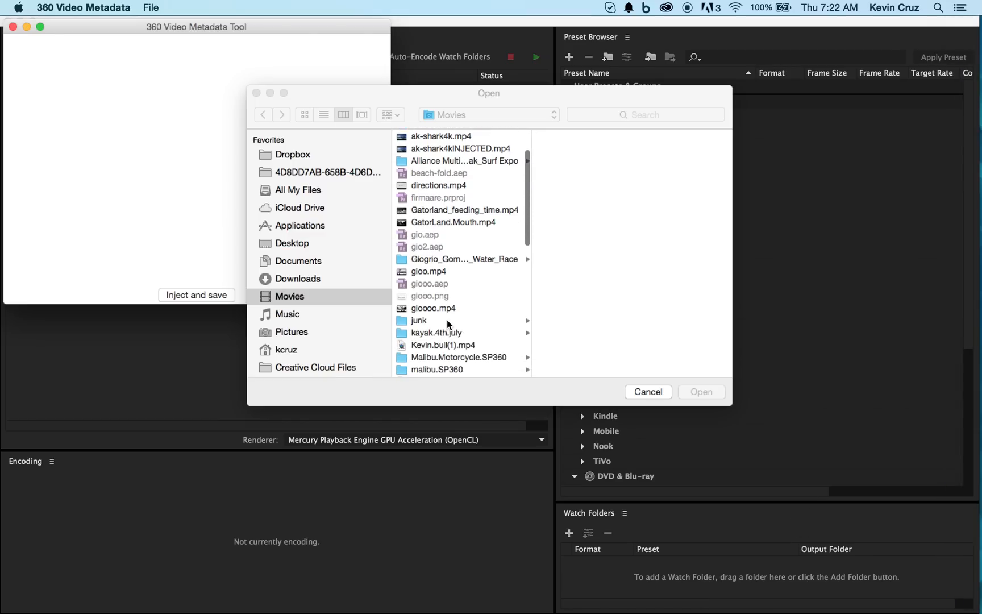
scroll(down, 3)
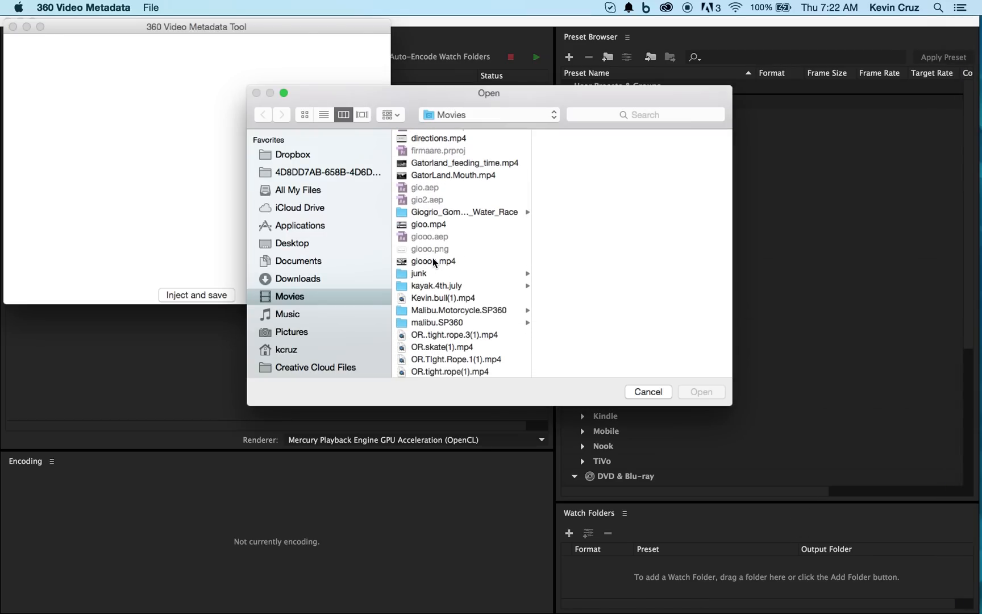
click(433, 262)
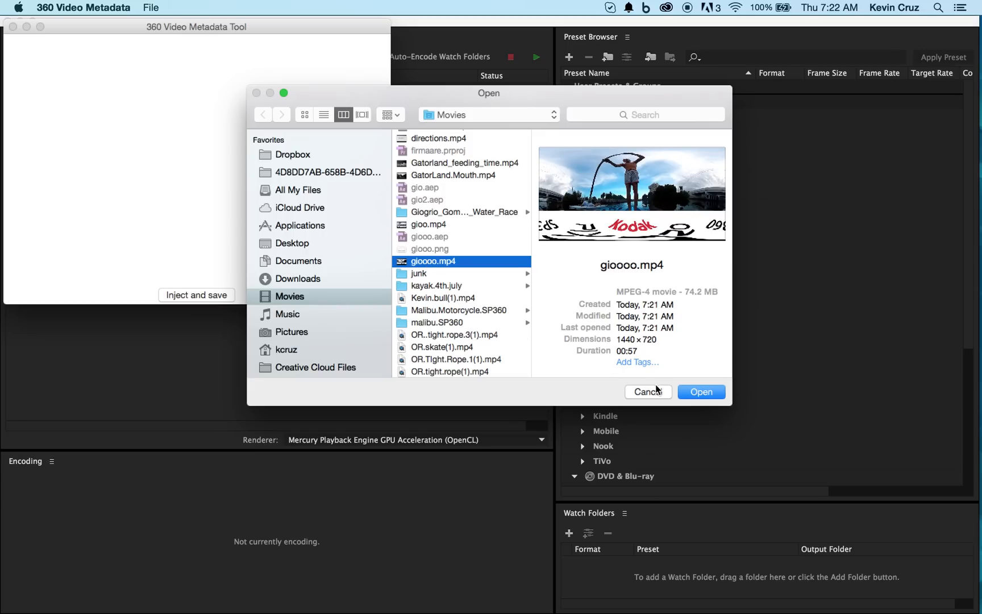
click(701, 391)
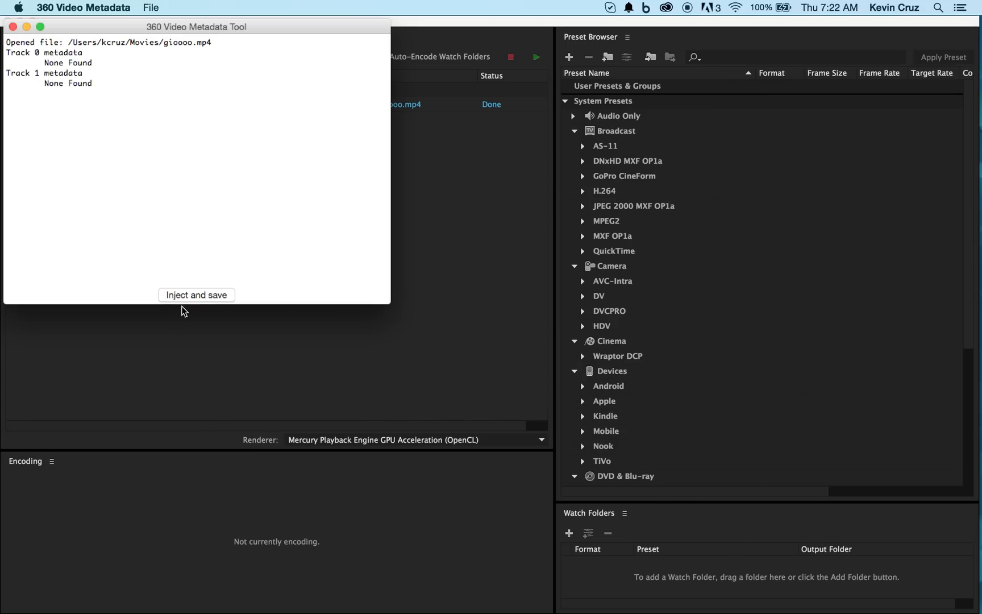
Inject spherical metadata and save the copy as giooo-inj.mp4.
click(196, 295)
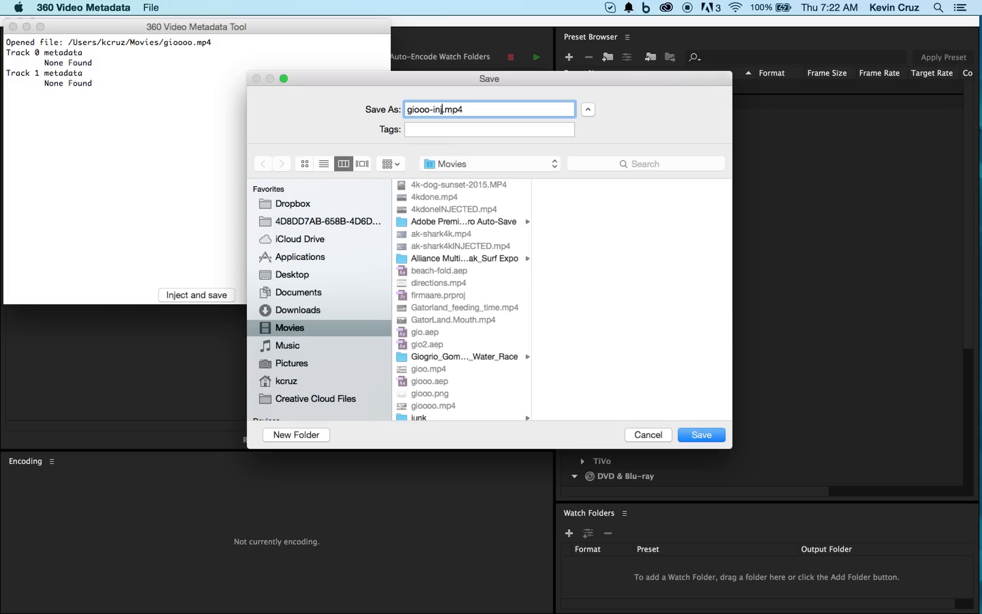
click(700, 434)
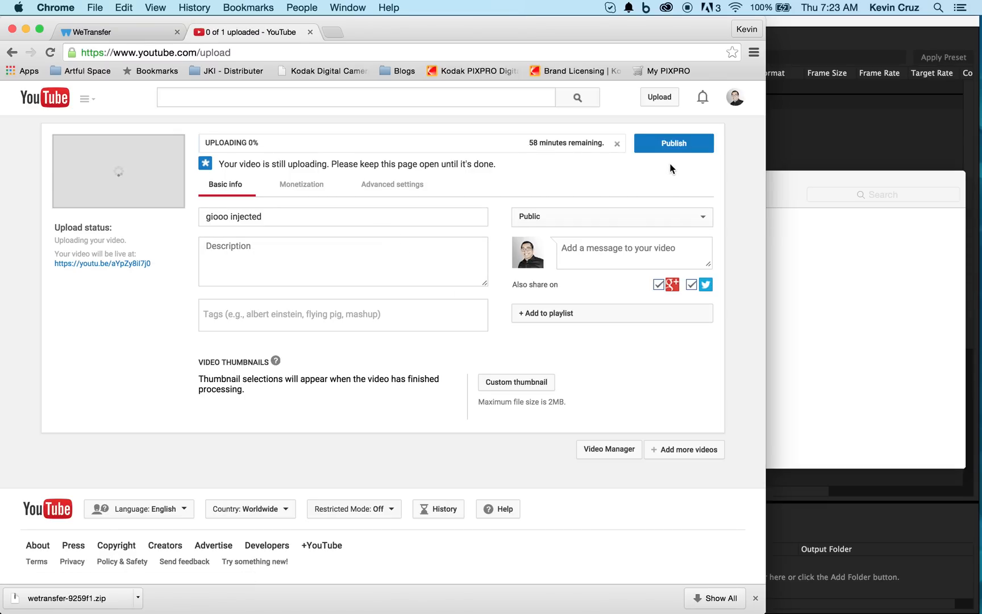
Publish the uploading video titled 'giooo injected' on YouTube.
click(673, 143)
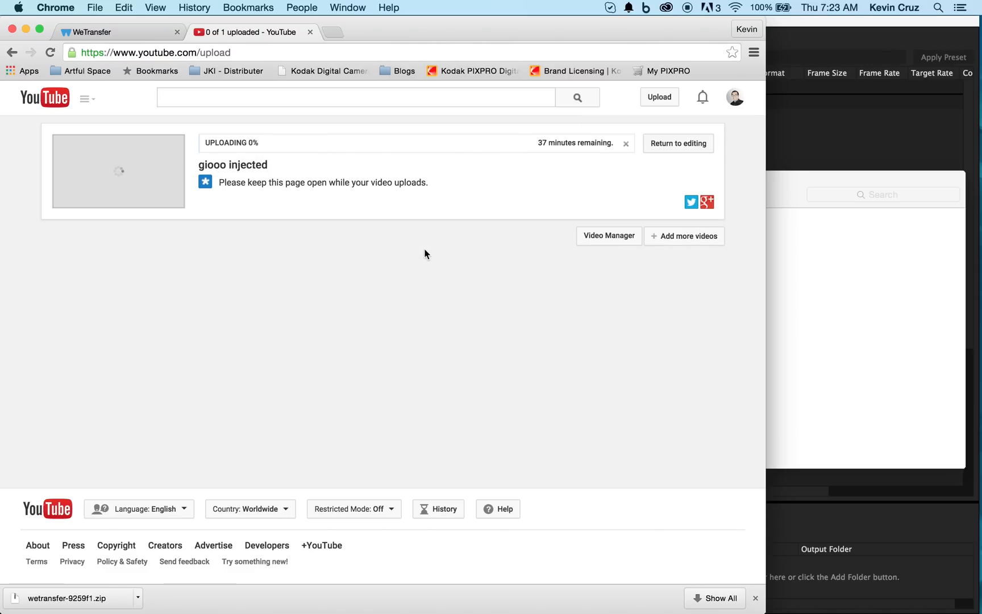